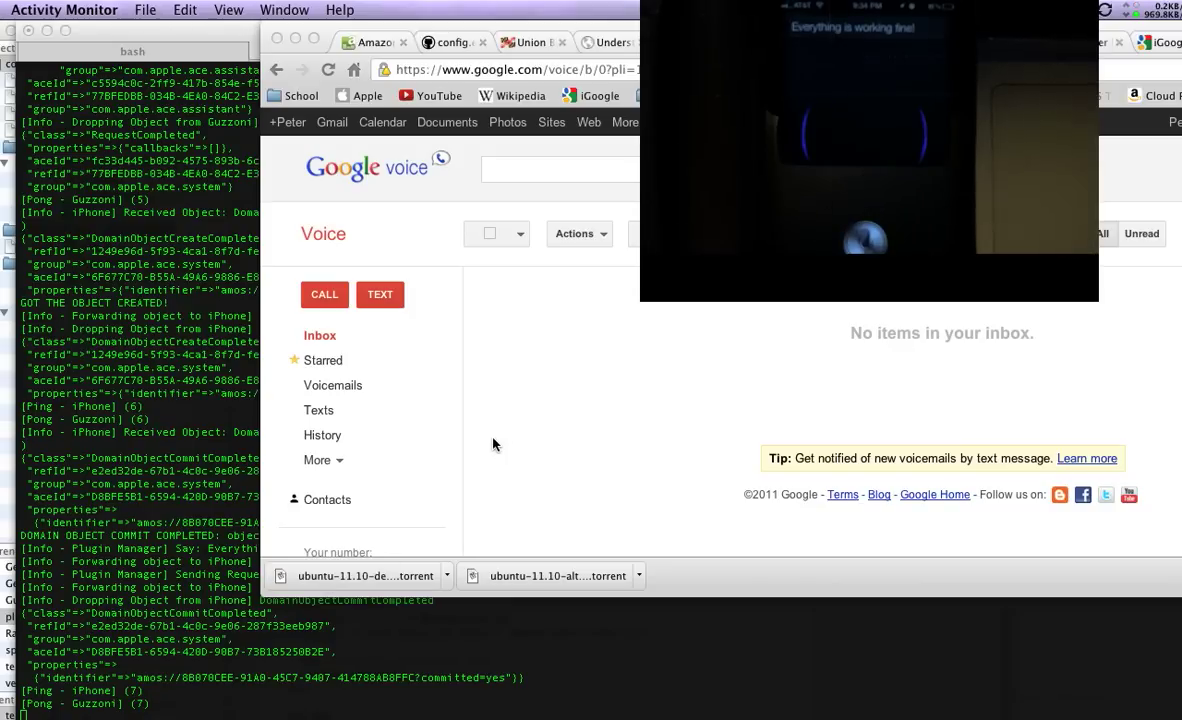
{"action": "mouse_move", "coordinate": [631, 245]}
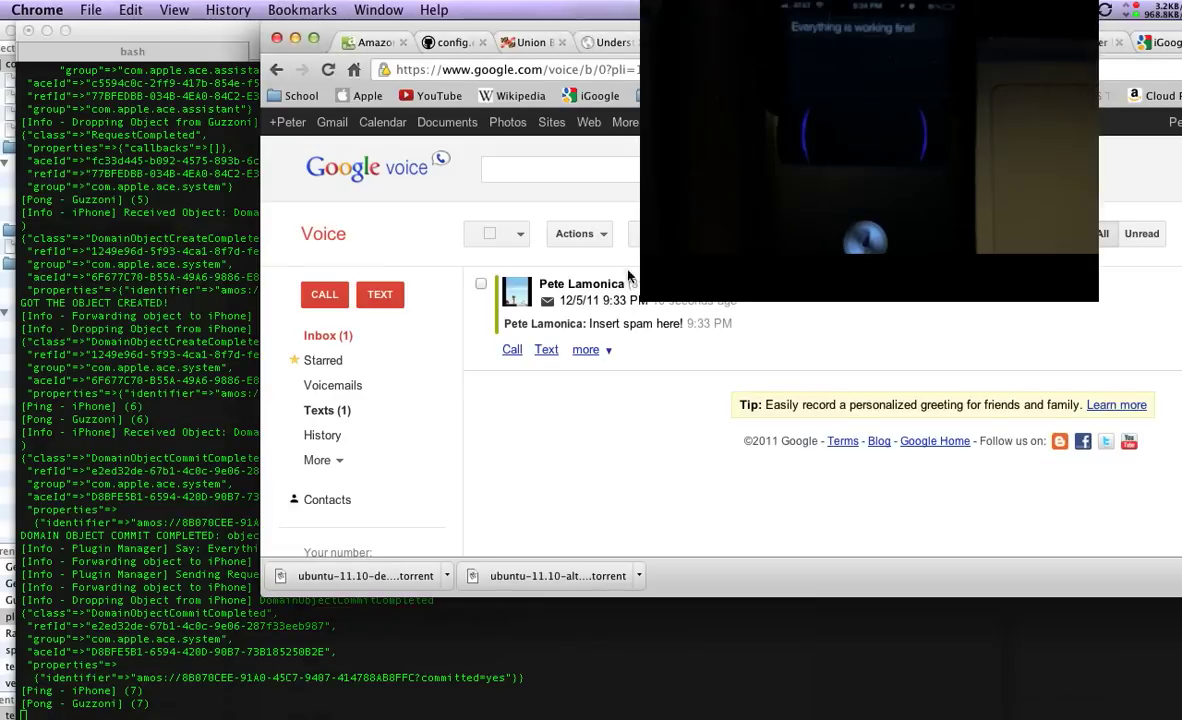
{"action": "mouse_move", "coordinate": [656, 337]}
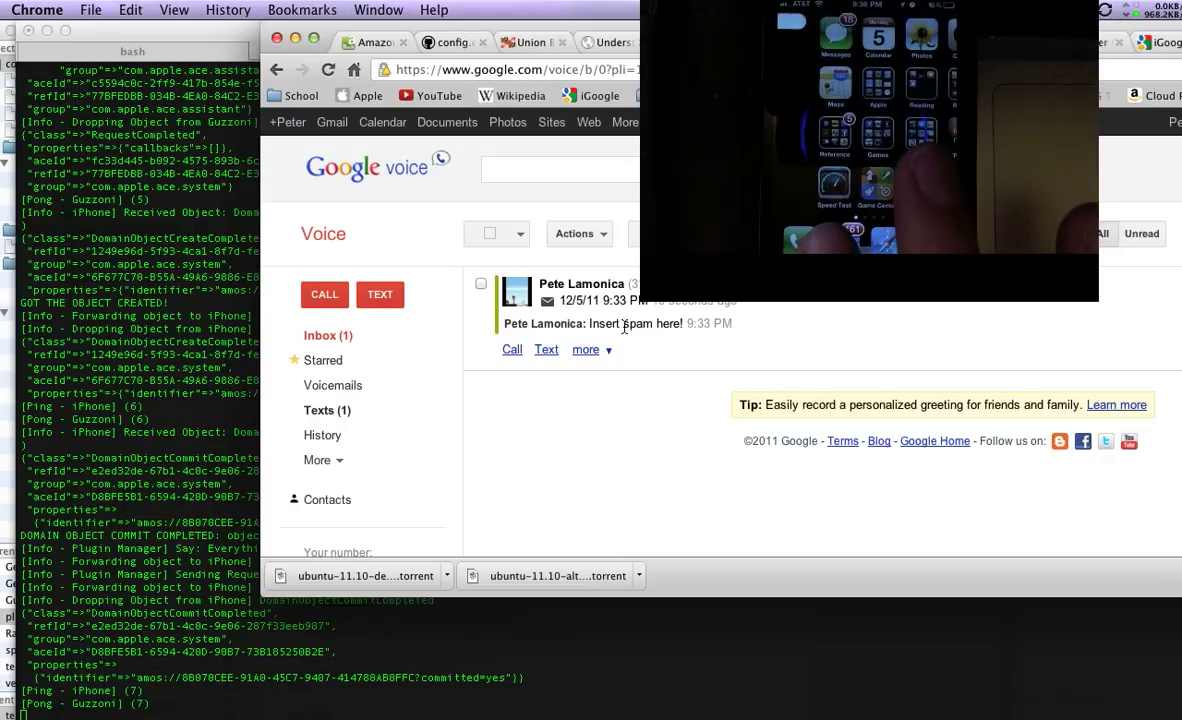
{"action": "mouse_move", "coordinate": [955, 265]}
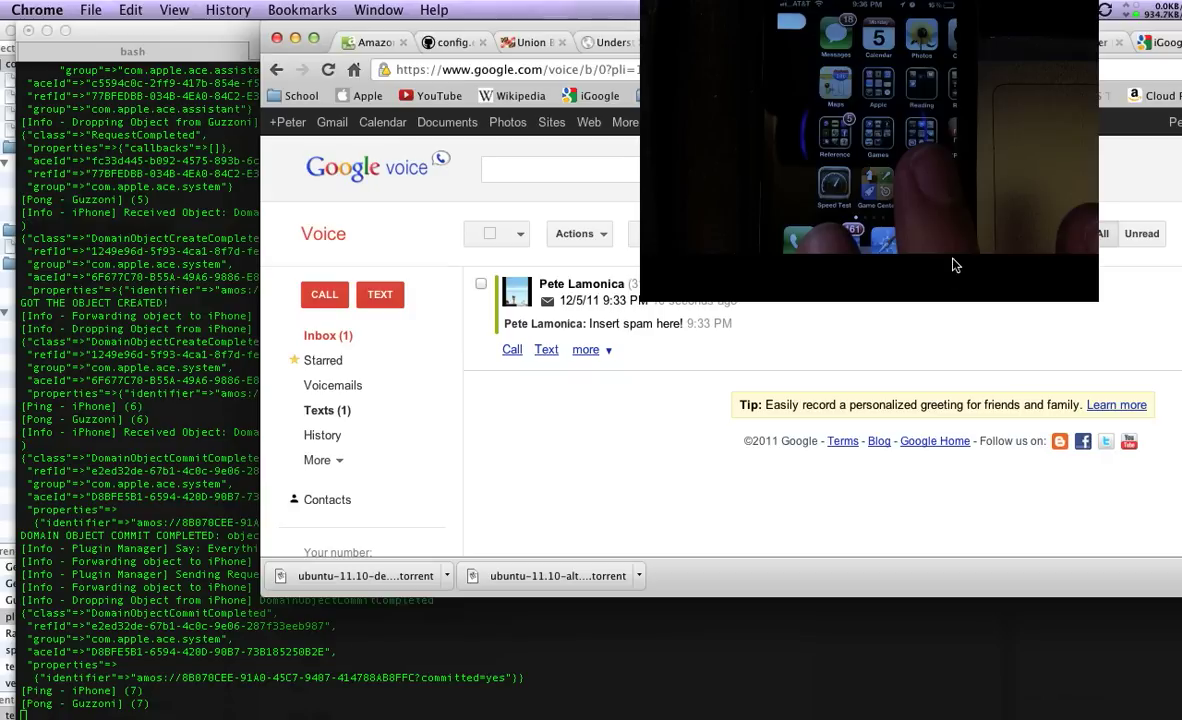
{"action": "mouse_move", "coordinate": [905, 264]}
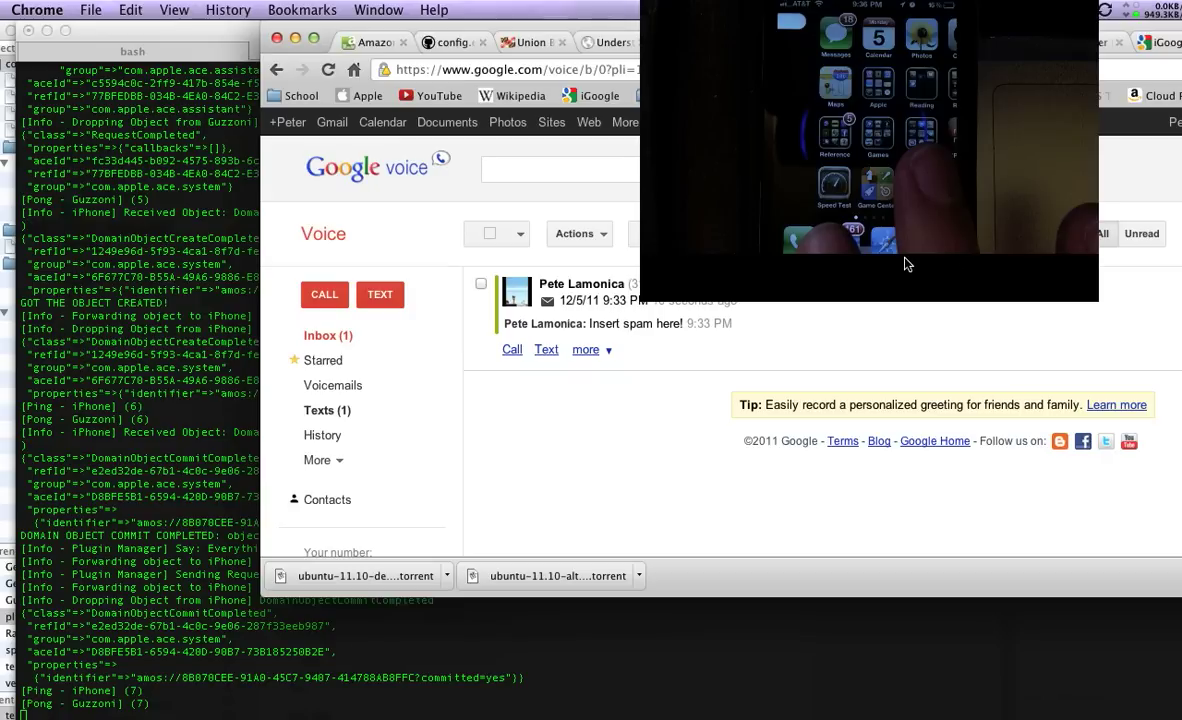